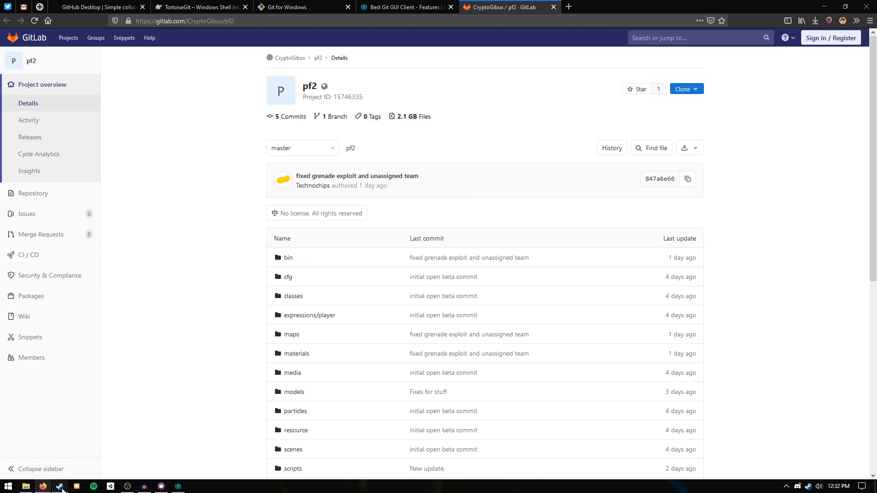
Show tools in the Steam library list alongside games
click(58, 486)
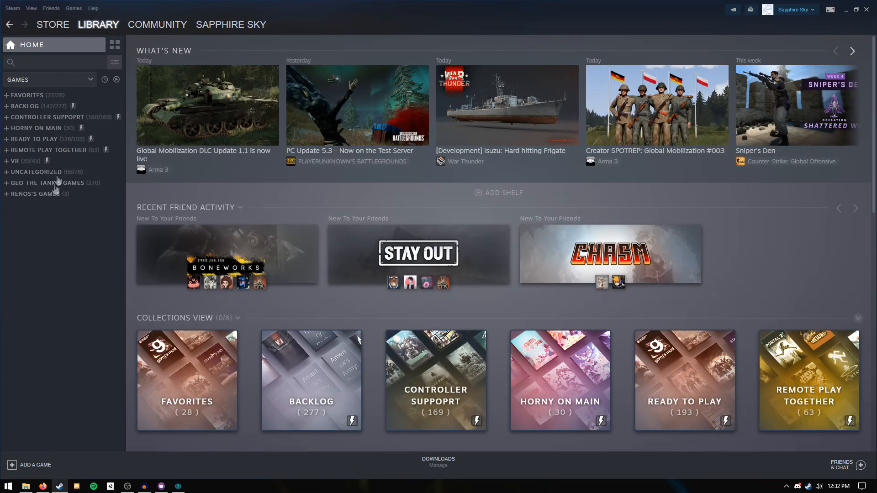
click(90, 80)
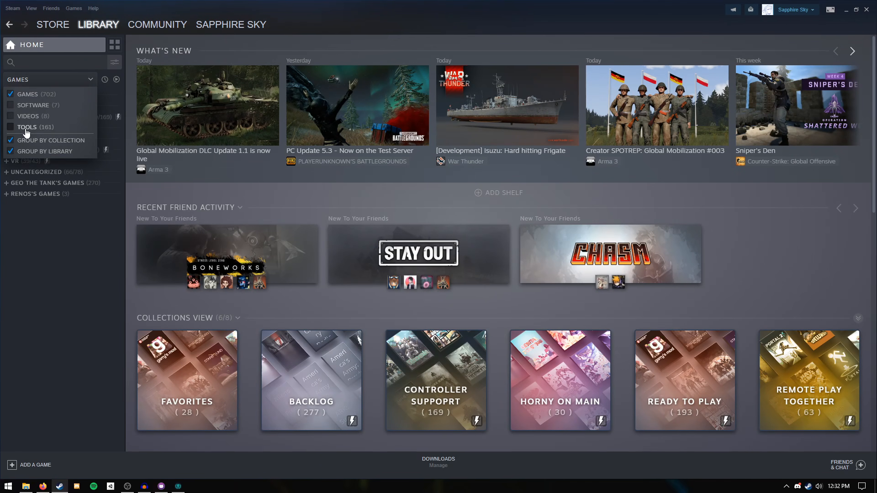
click(9, 126)
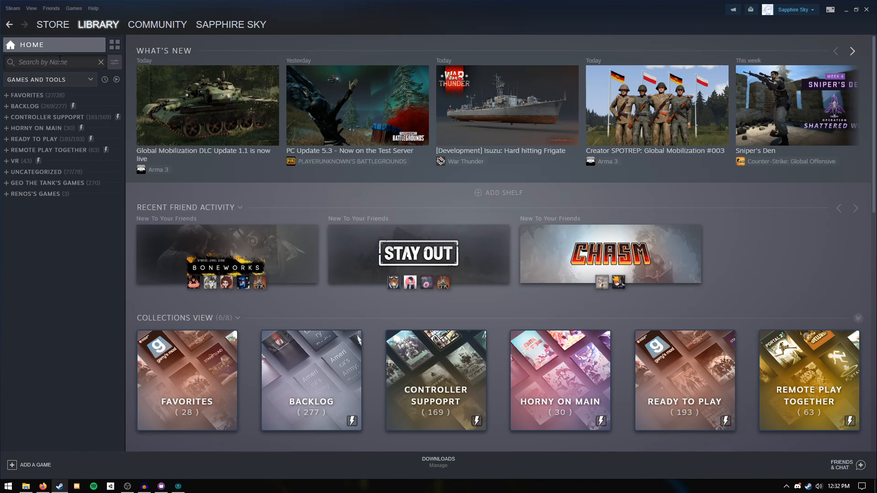
Find Source SDK Base 2013 Multiplayer via search and start its install
text(Source SDK)
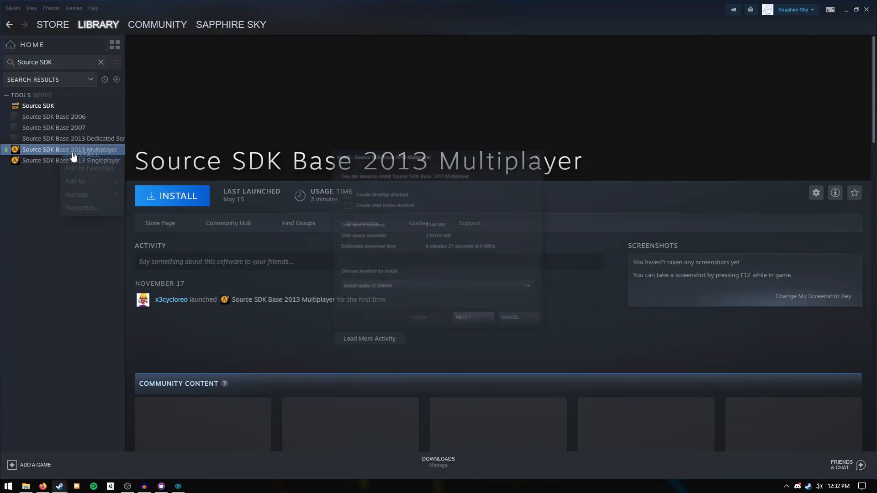
click(473, 317)
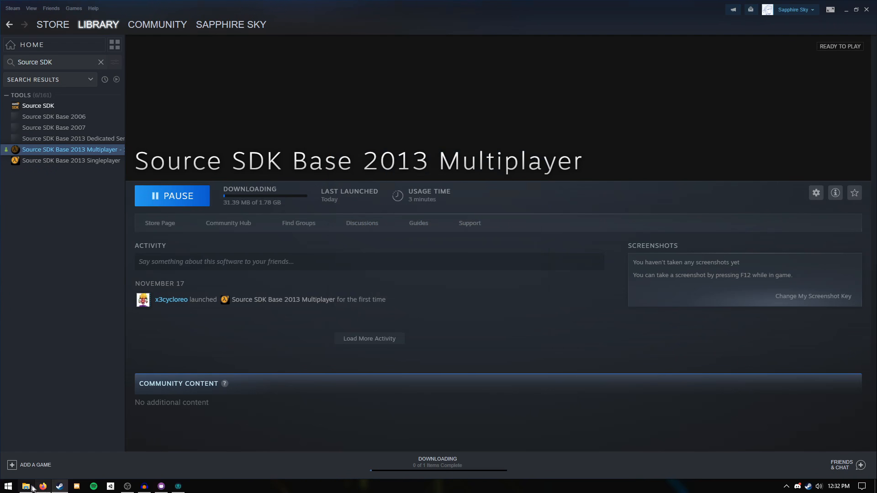
Review the GitHub Desktop, TortoiseGit and GitKraken sites, then return to the pf2 GitLab page
click(42, 486)
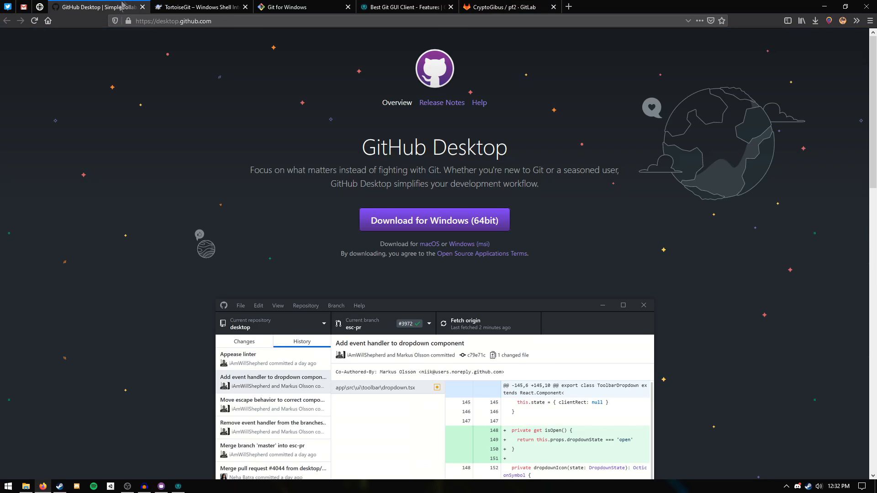
click(199, 6)
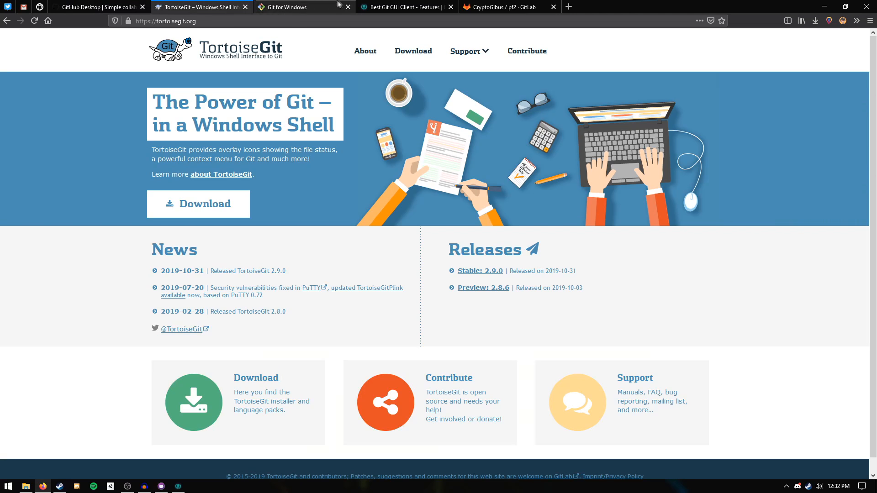
click(405, 6)
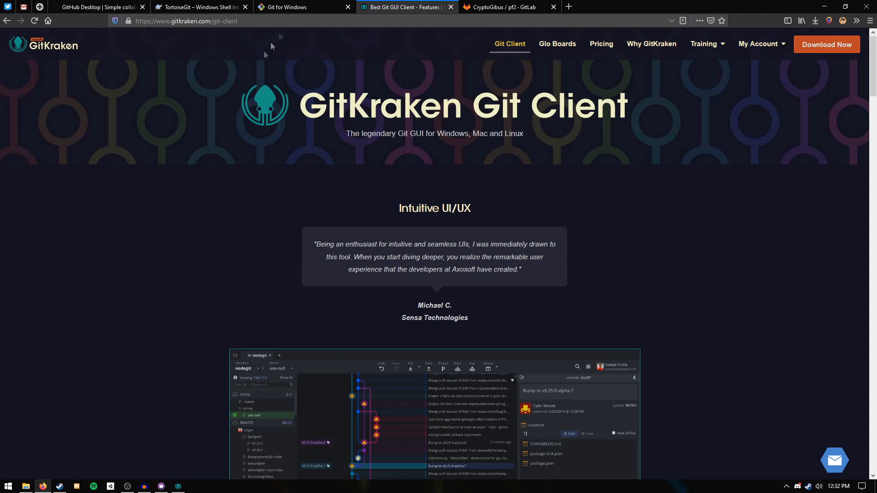
scroll(down, 3)
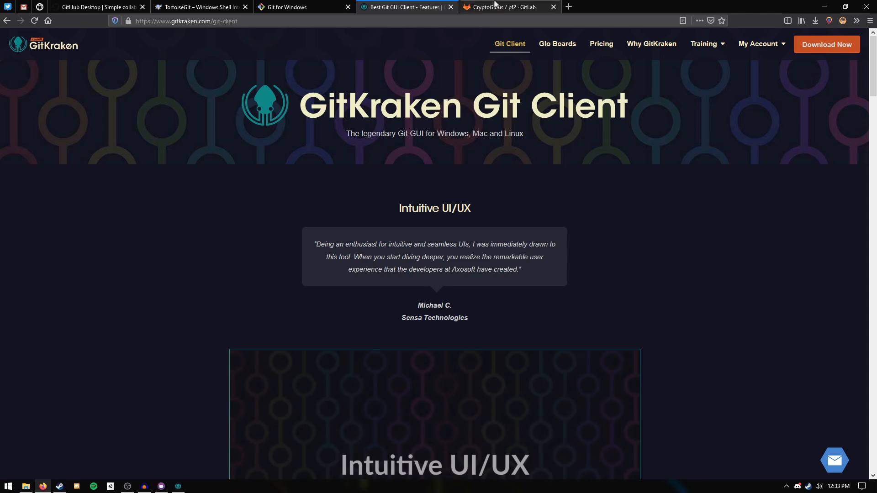
click(509, 6)
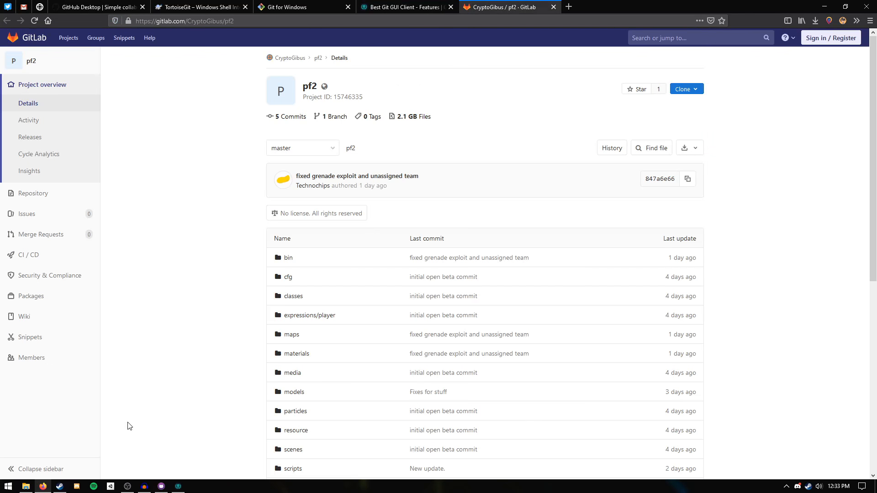
mouse_move(164, 480)
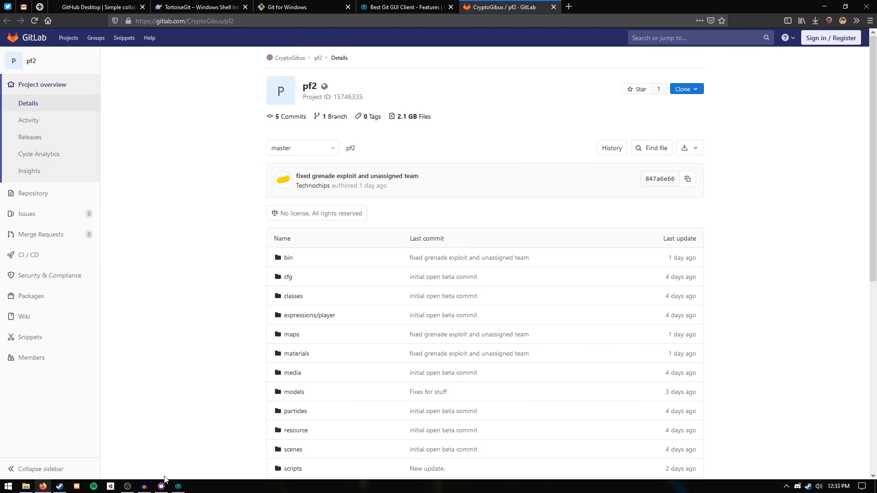
mouse_move(161, 486)
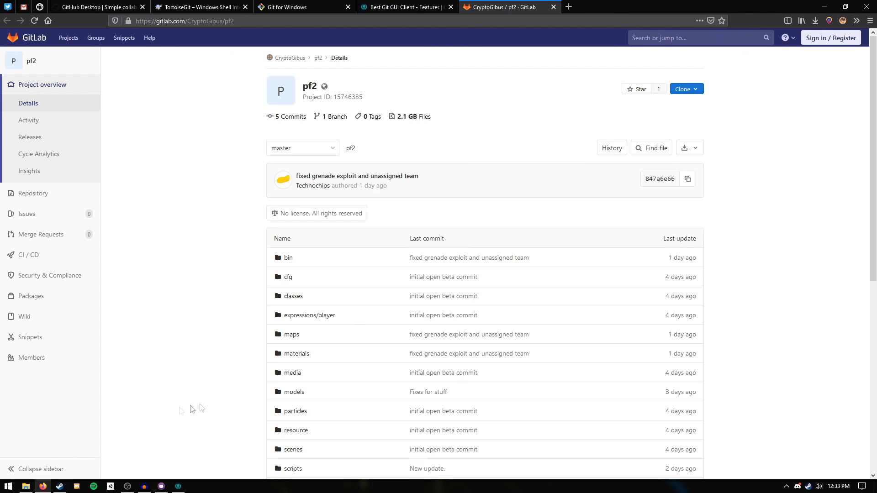
Reach the empty sourcemods folder in Steam\steamapps and bring up its Git clone options
click(26, 486)
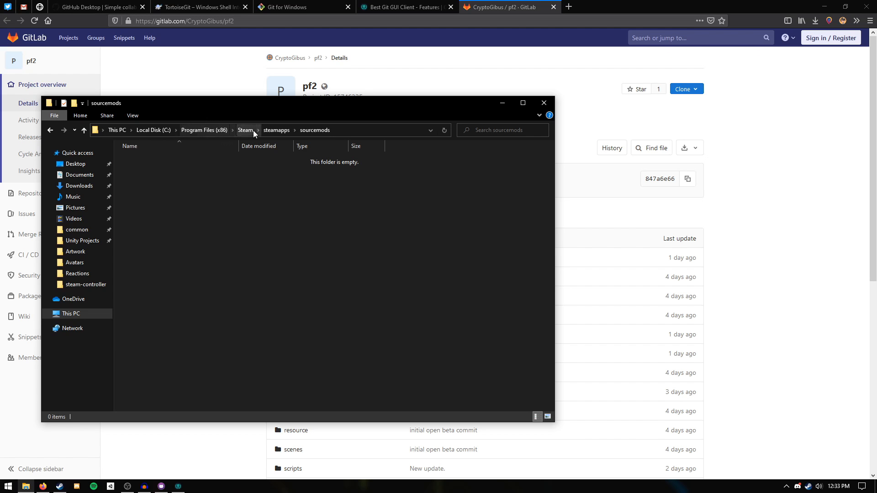
mouse_move(276, 135)
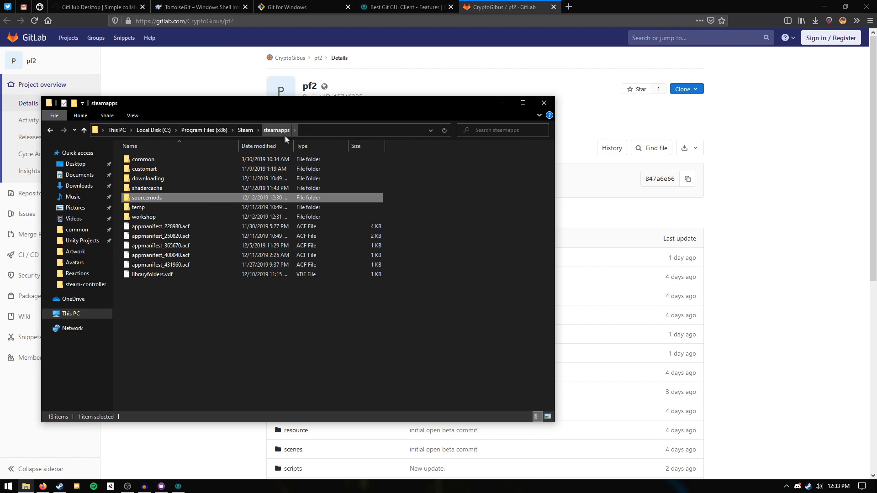
double_click(146, 197)
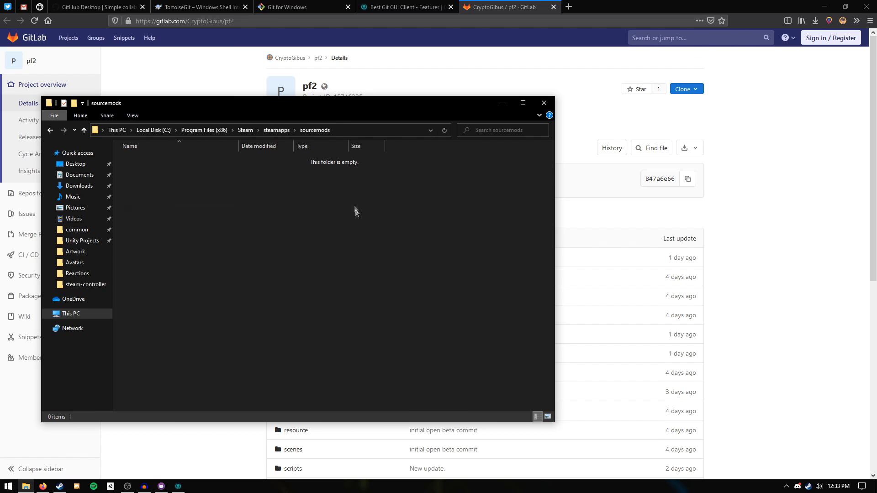
mouse_move(265, 238)
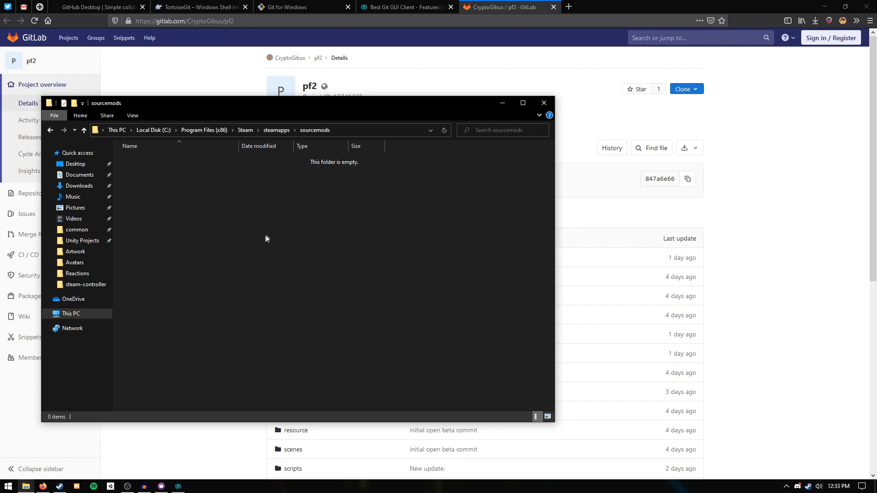
mouse_move(259, 238)
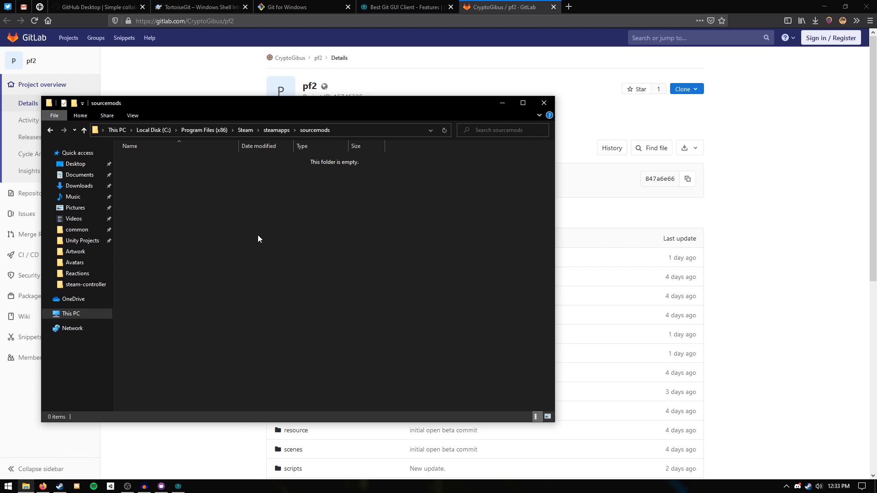
right_click(258, 238)
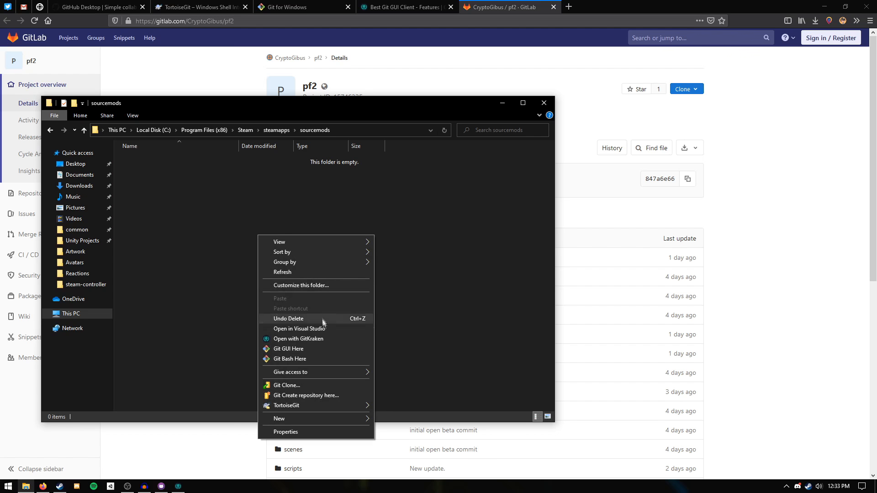
mouse_move(302, 388)
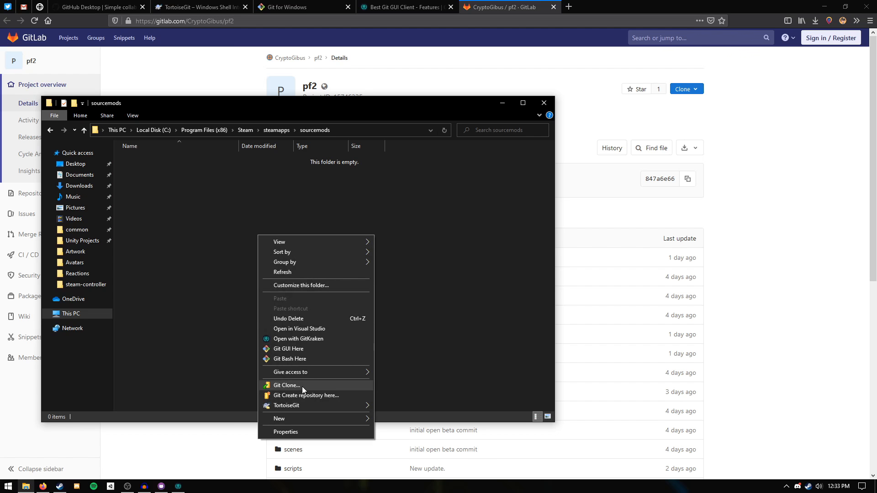
Fill TortoiseGit's clone dialog with the pf2 GitLab address for sourcemods\pf2
click(285, 386)
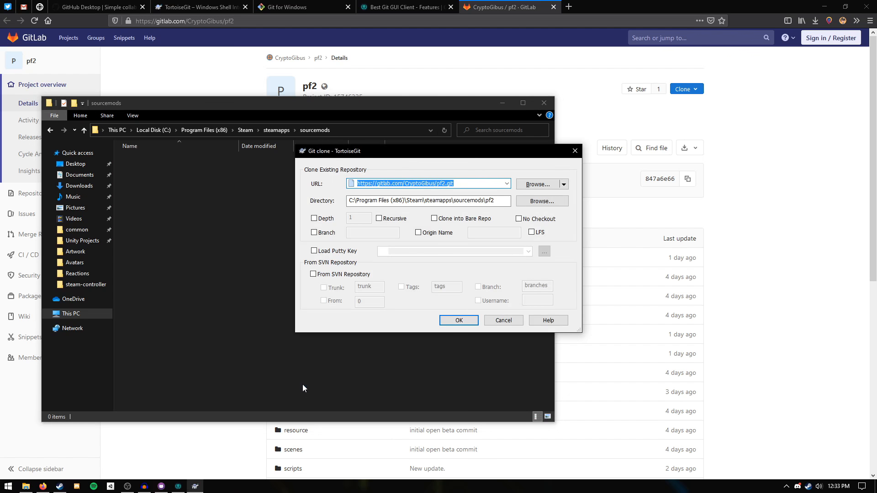
key(Delete)
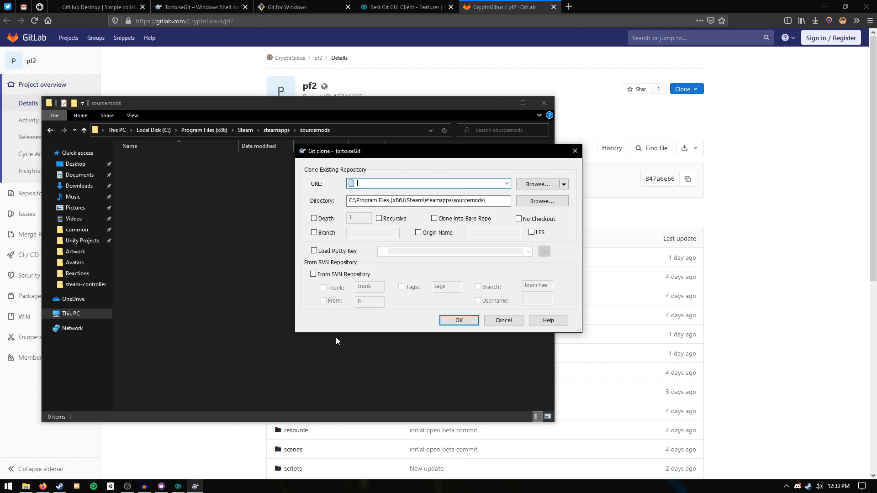
mouse_move(383, 191)
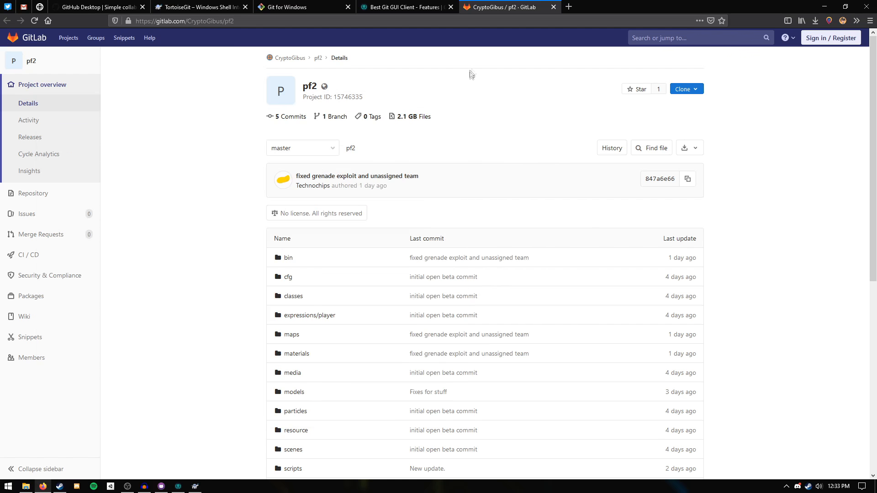
click(687, 89)
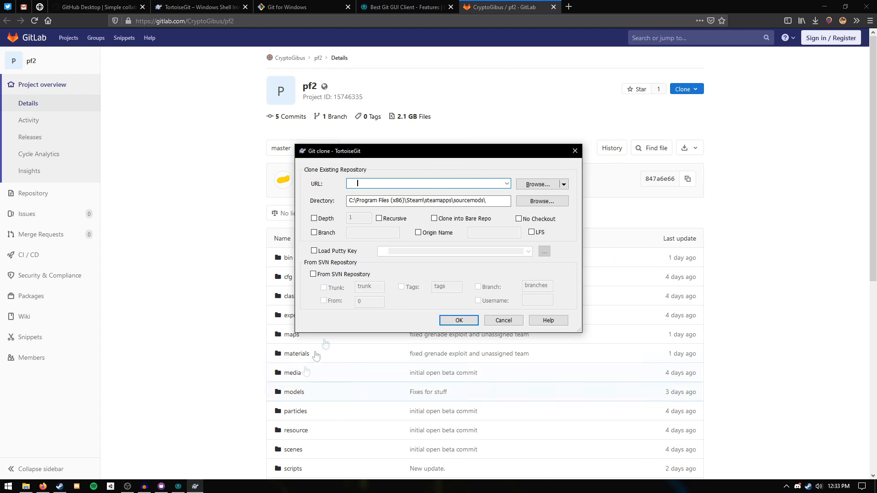
right_click(427, 184)
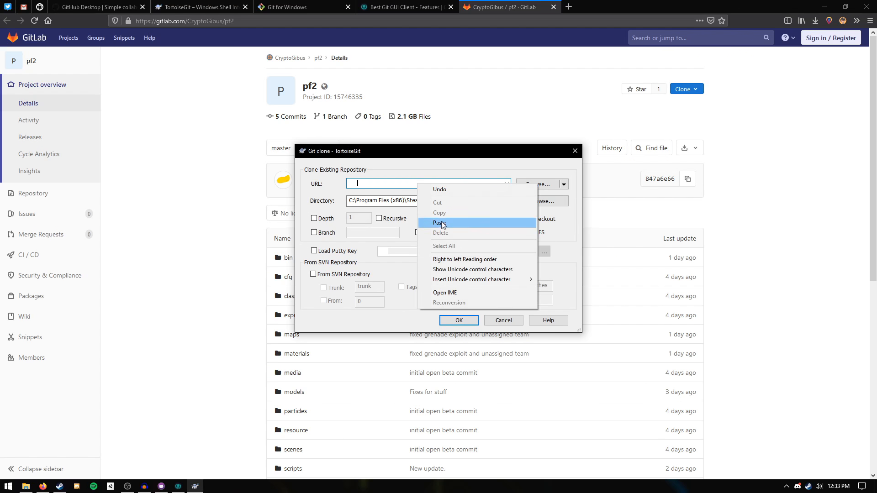
click(441, 223)
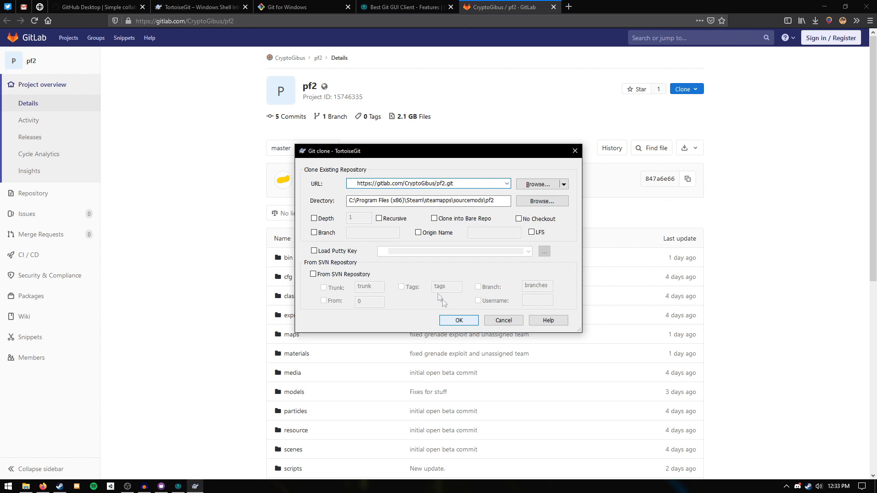
Confirm the clone and dismiss the TortoiseGit progress window
click(458, 320)
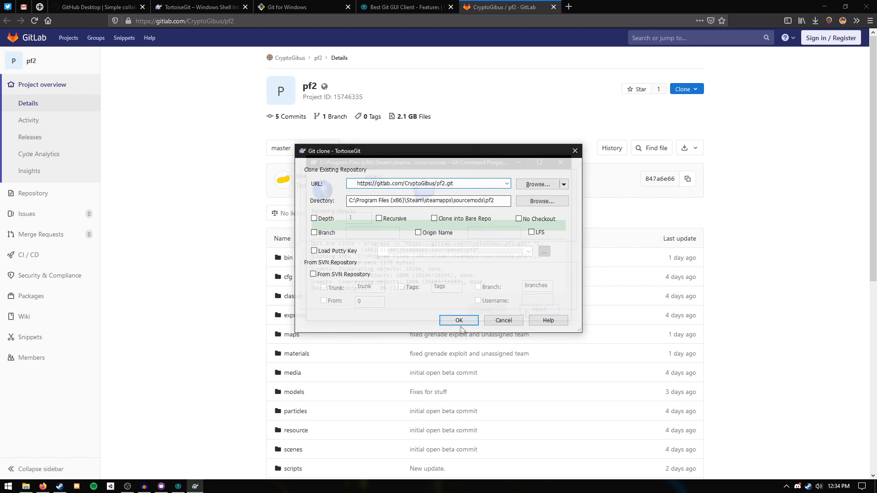
click(458, 320)
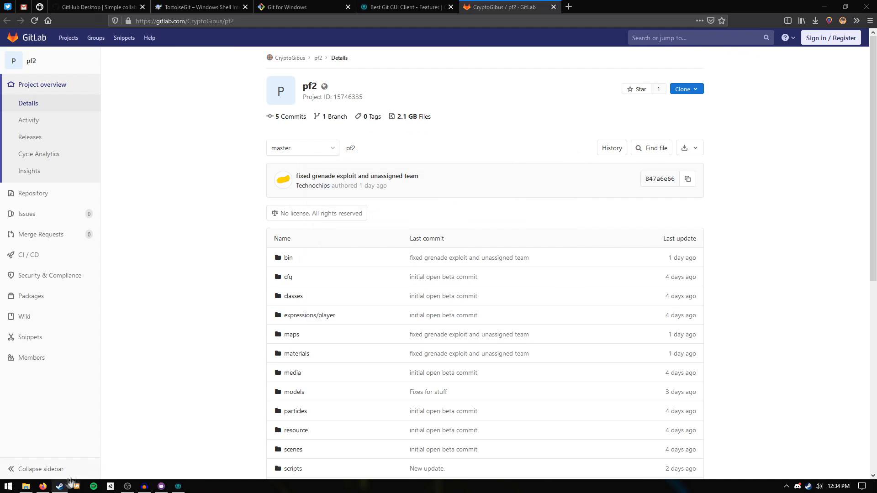
Start a fresh repository clone in GitKraken and browse for its destination
click(178, 485)
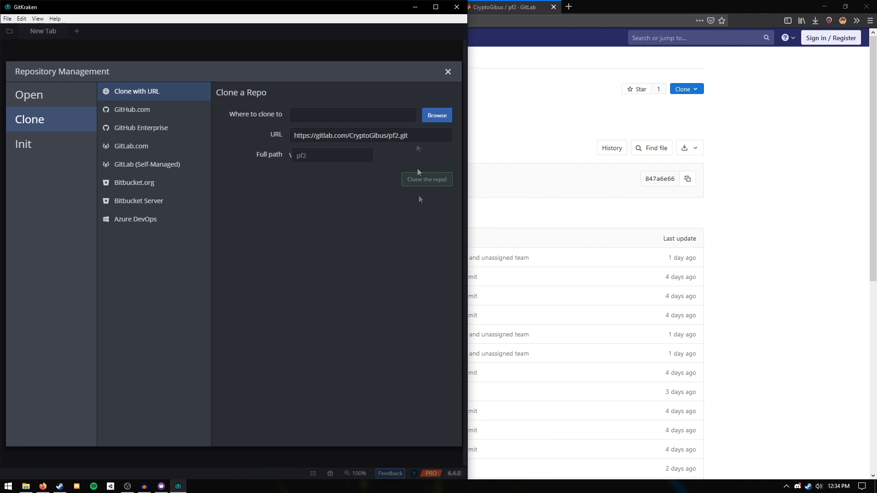
click(448, 71)
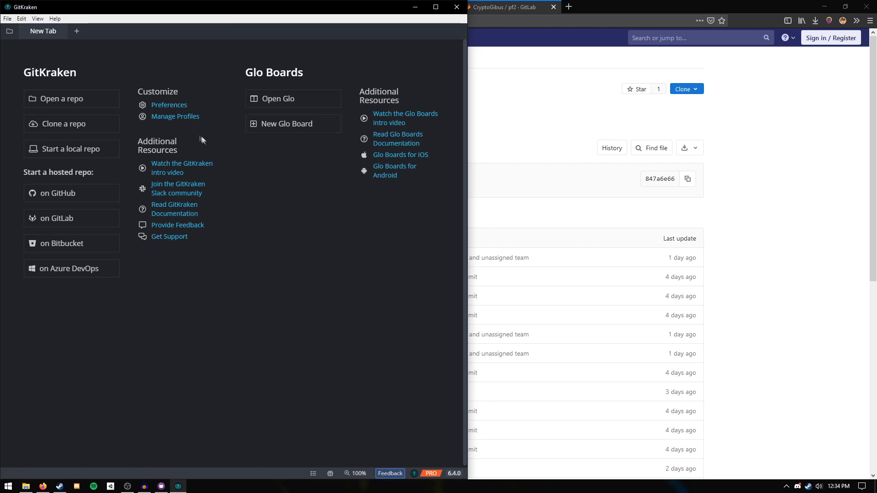
click(64, 123)
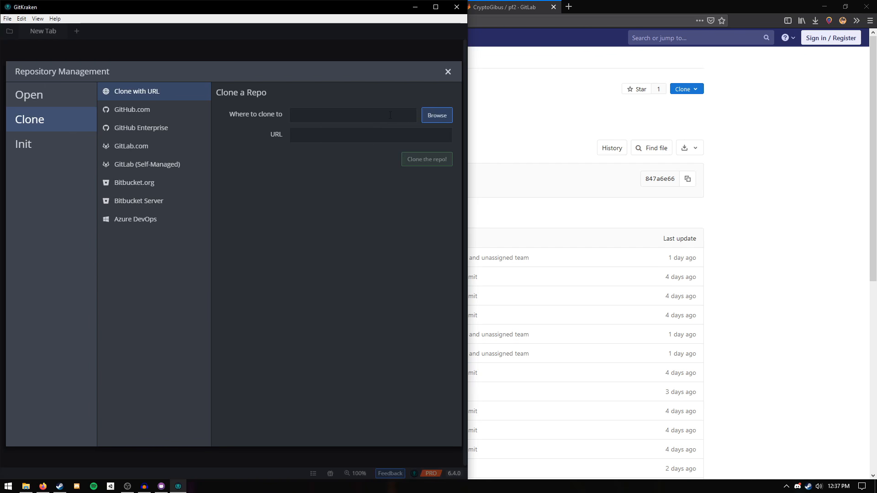
click(437, 115)
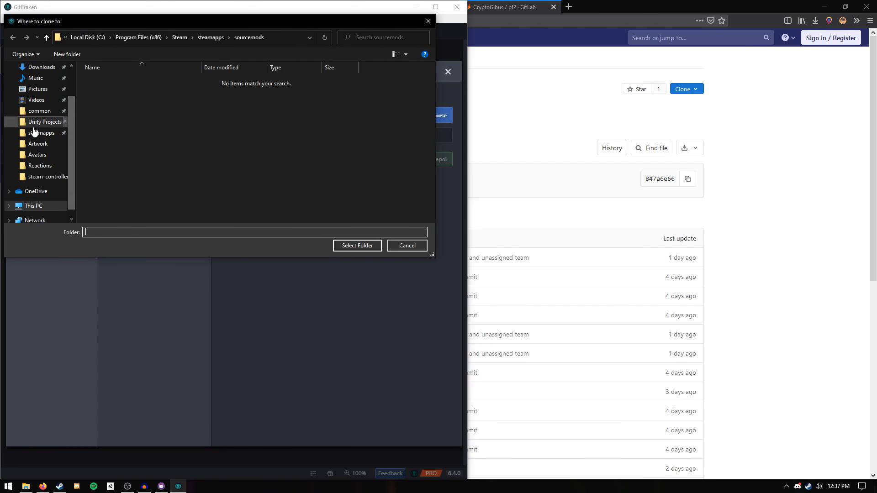
Set steamapps\sourcemods as the destination and start cloning the pf2 repository
click(42, 133)
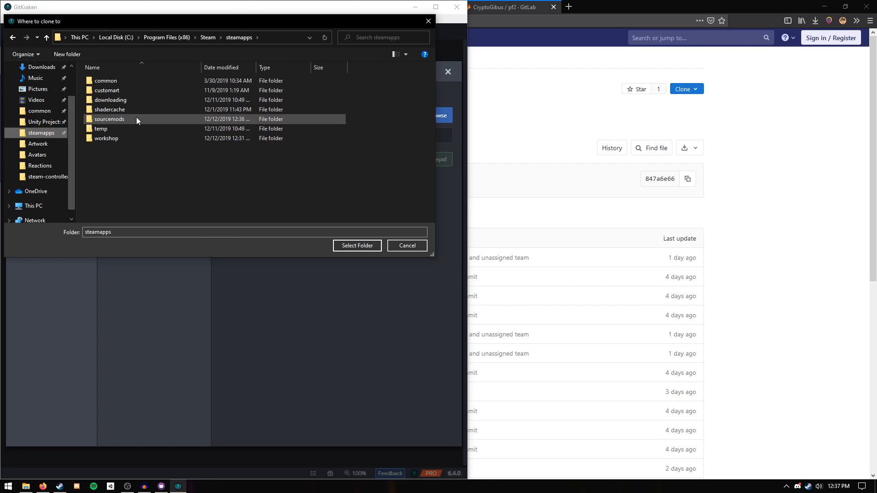
double_click(109, 119)
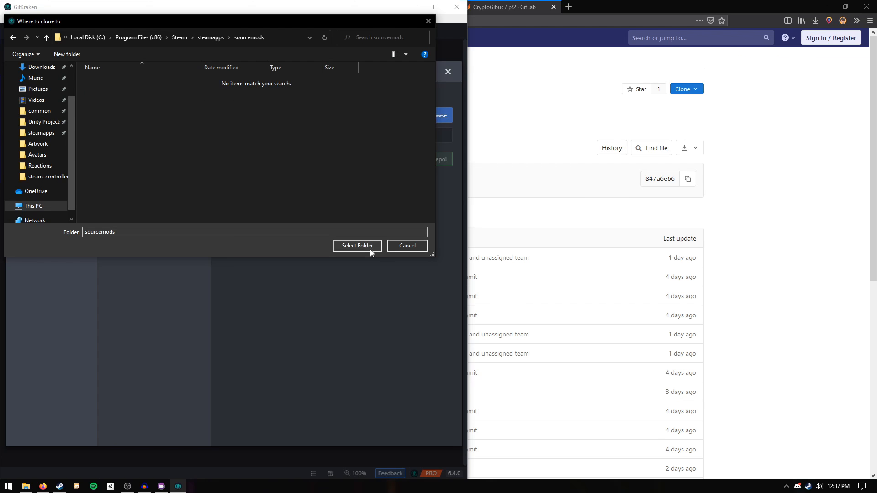
click(357, 246)
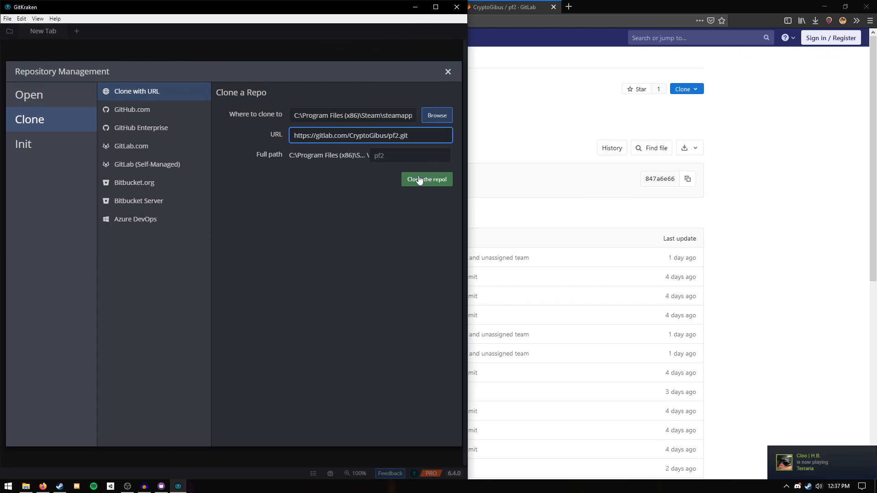
click(427, 179)
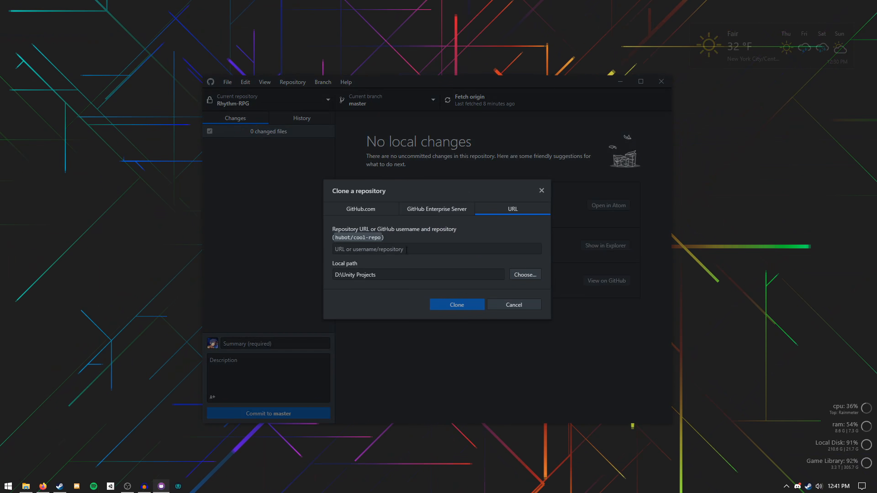
Choose sourcemods as GitHub Desktop's local path and start cloning pf2
click(525, 275)
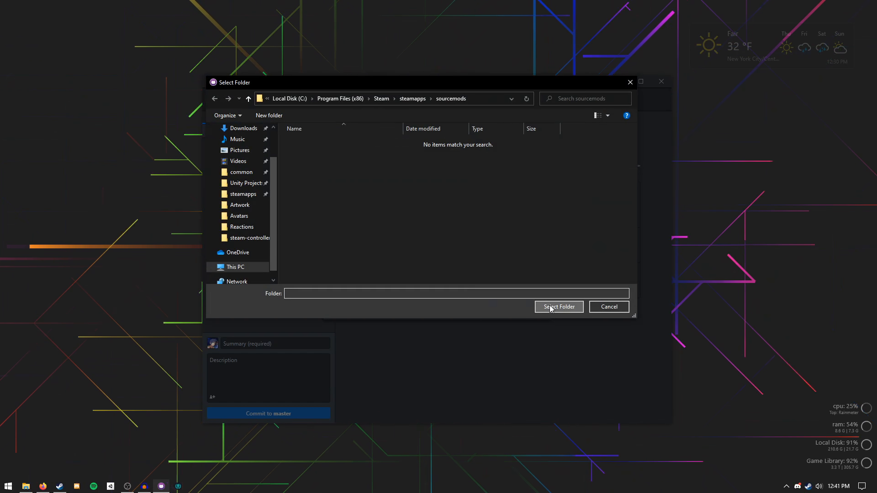
click(558, 307)
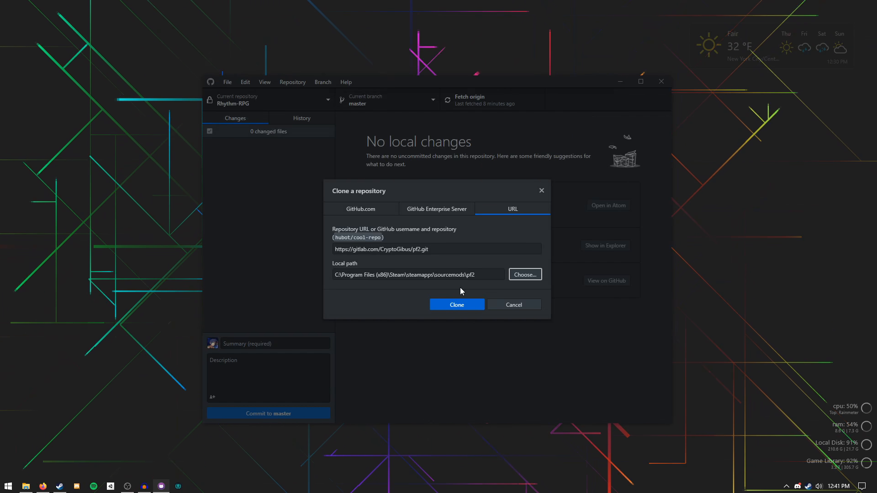
click(457, 305)
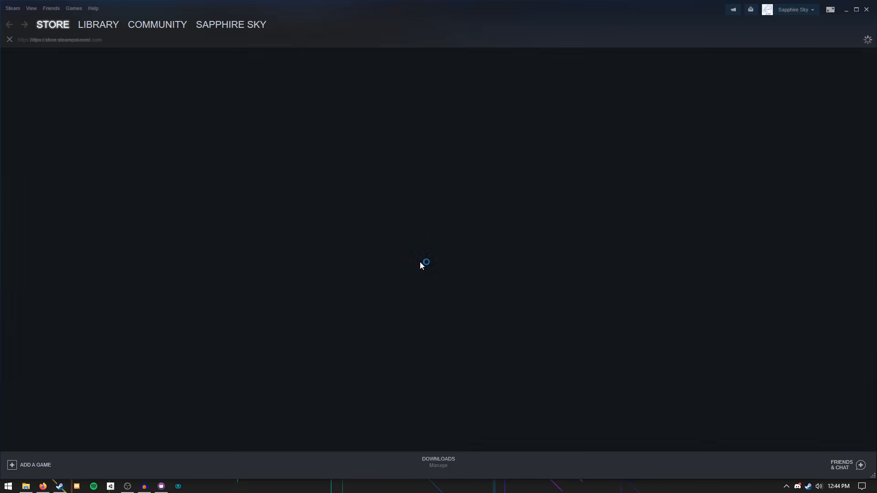
Search the Steam library for 'Pre-For'
click(99, 24)
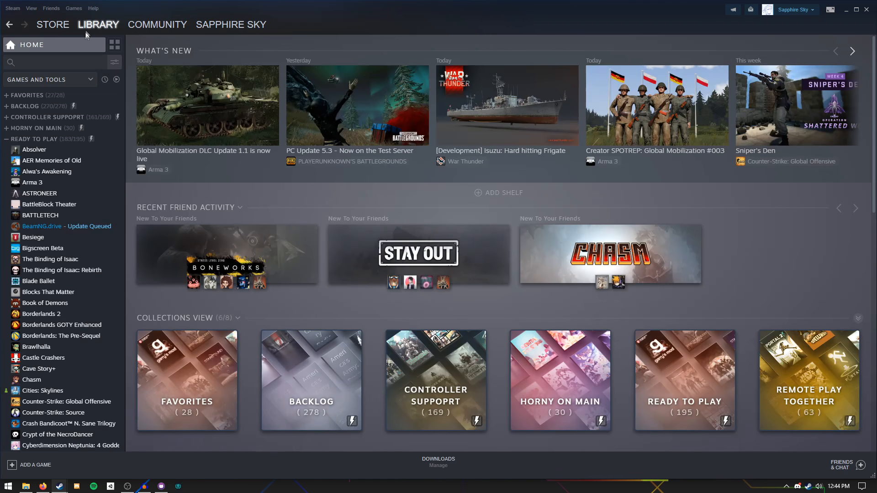
click(53, 62)
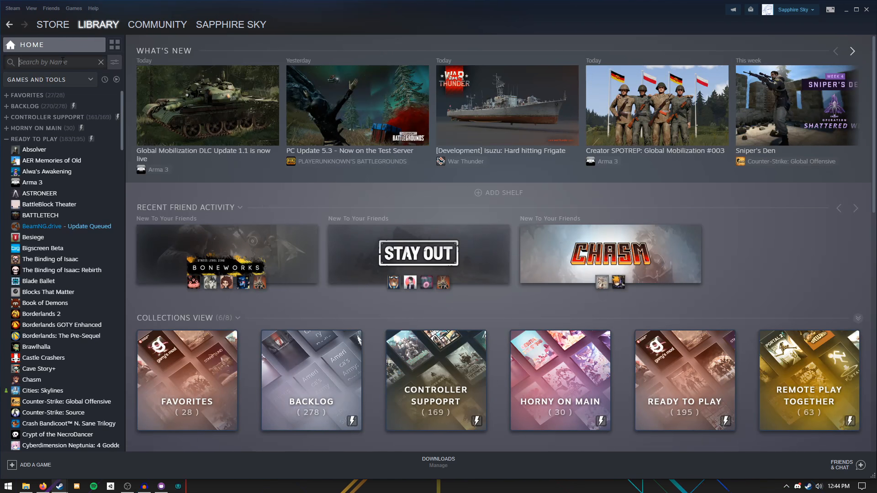
text(Pre-For)
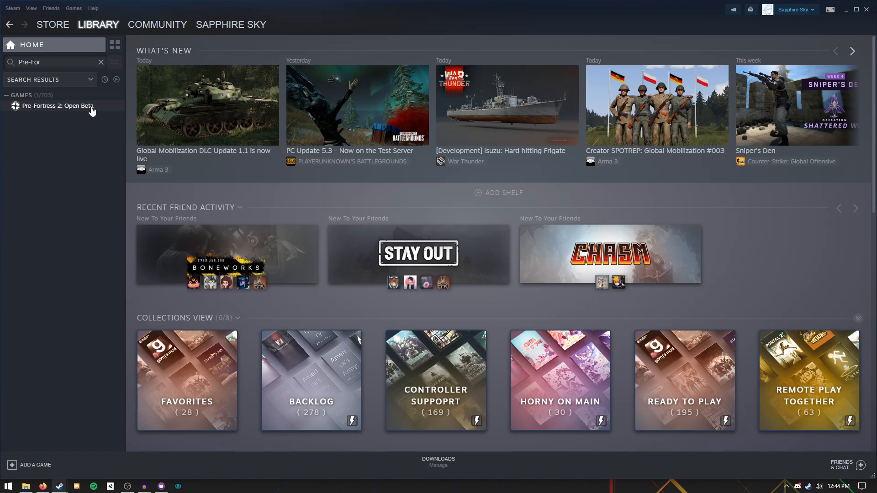
Launch Pre-Fortress 2: Open Beta from its library page
click(57, 106)
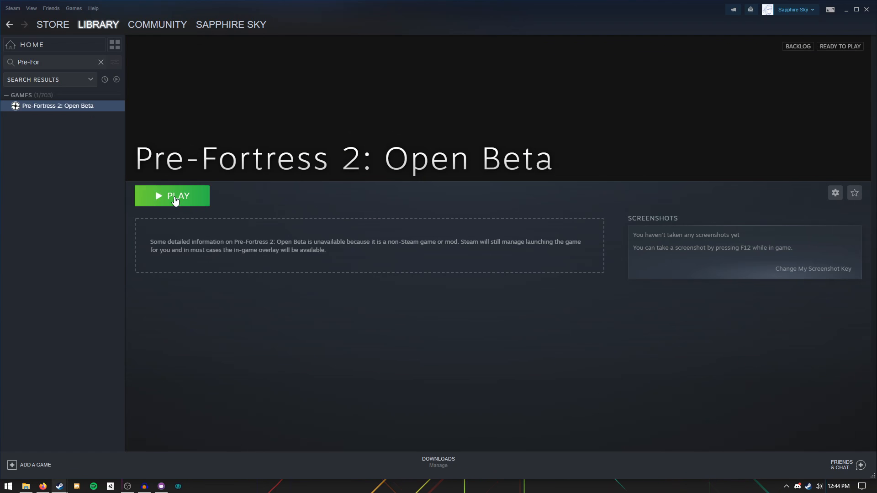
click(172, 195)
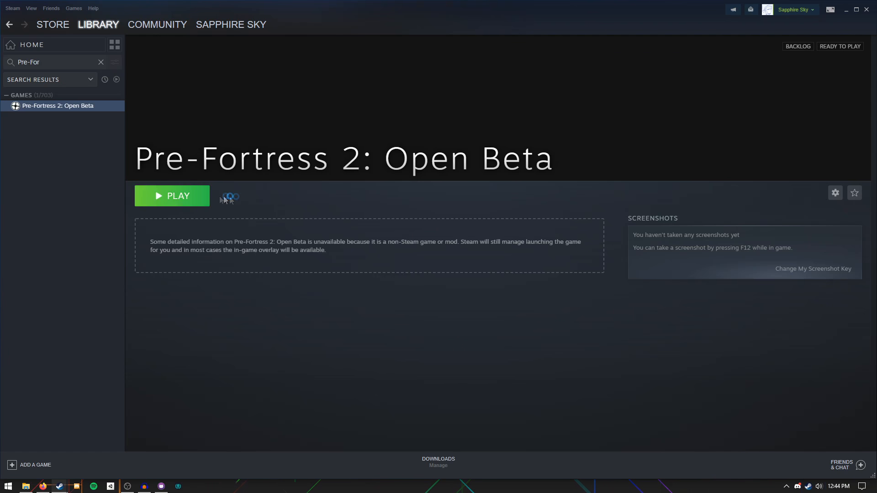
click(172, 196)
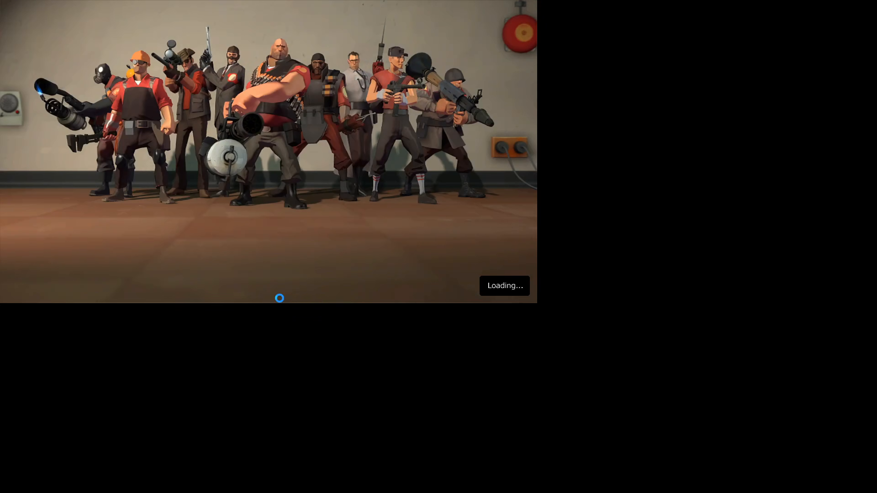